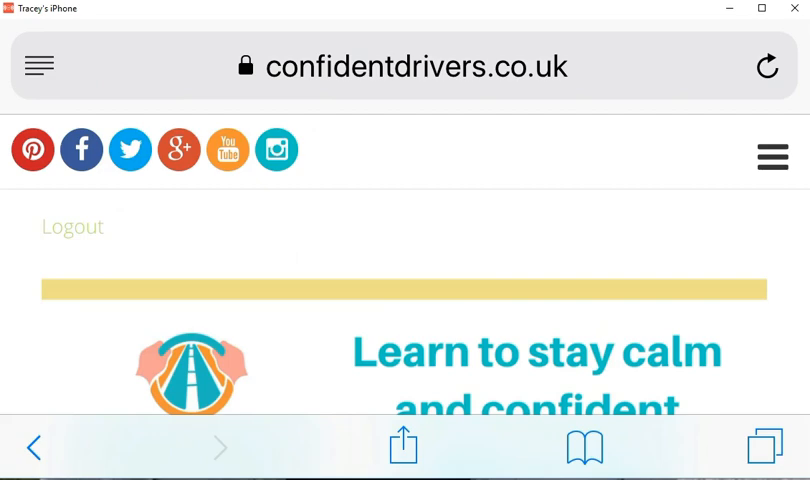
# Step: Open the hamburger menu and scroll down to Account to load the account page
pyautogui.scroll(-3)
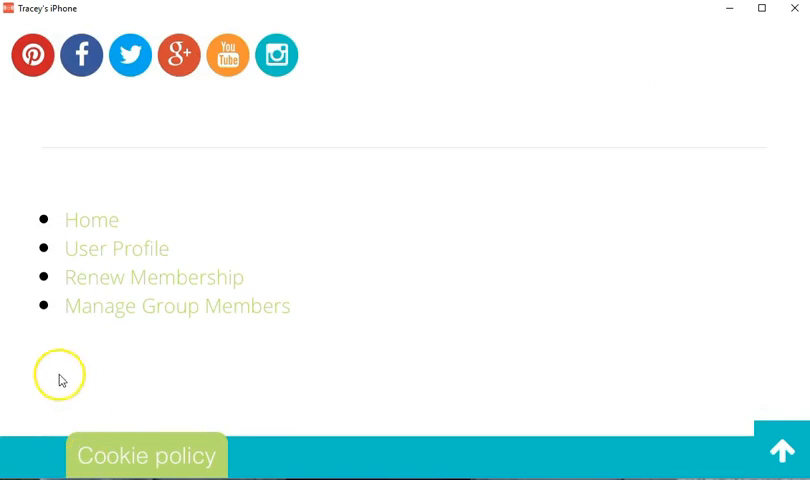
pyautogui.moveTo(127, 319)
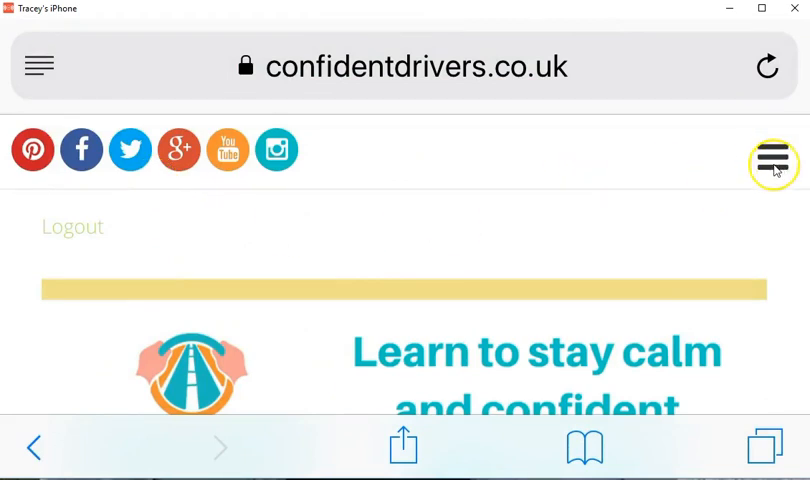
pyautogui.click(773, 150)
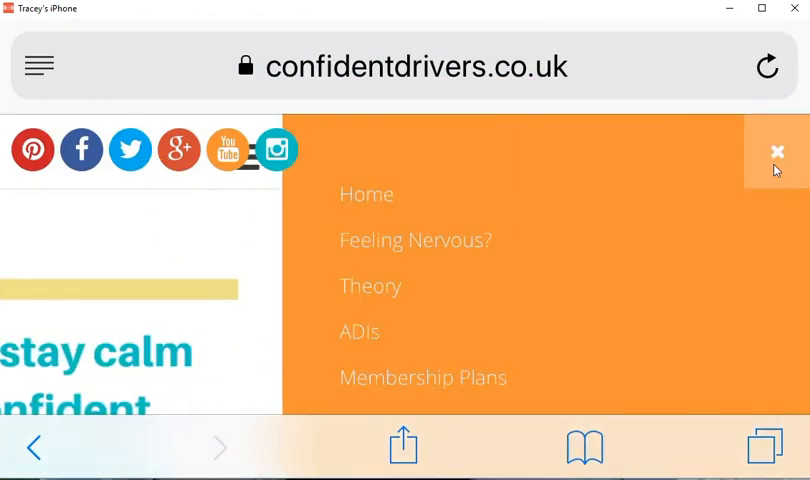
pyautogui.scroll(-3)
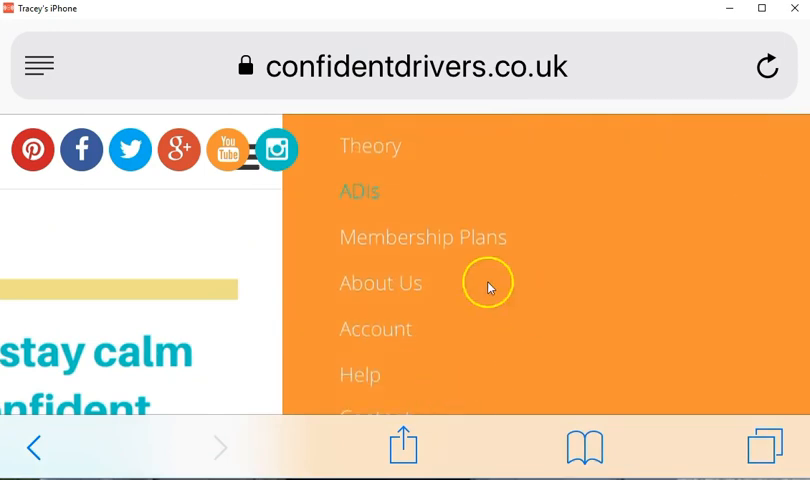
pyautogui.moveTo(377, 341)
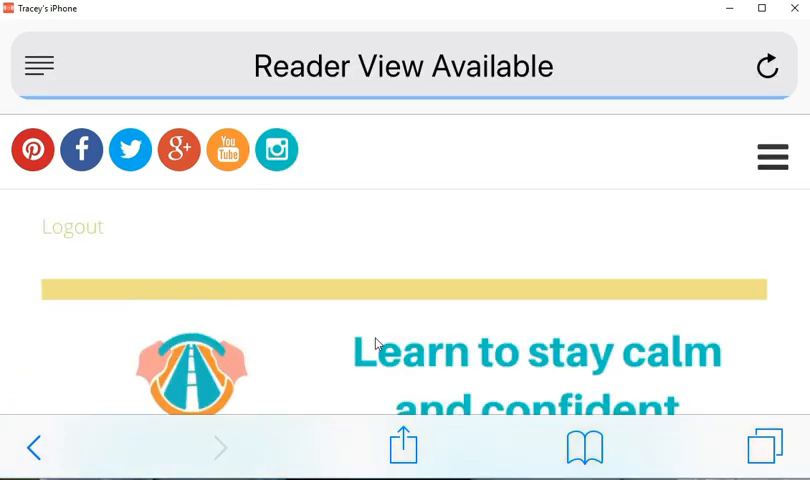
pyautogui.scroll(-3)
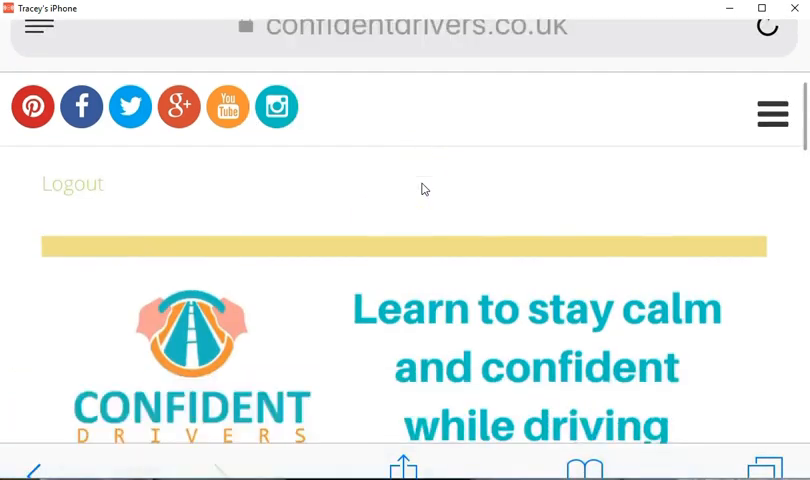
pyautogui.scroll(-3)
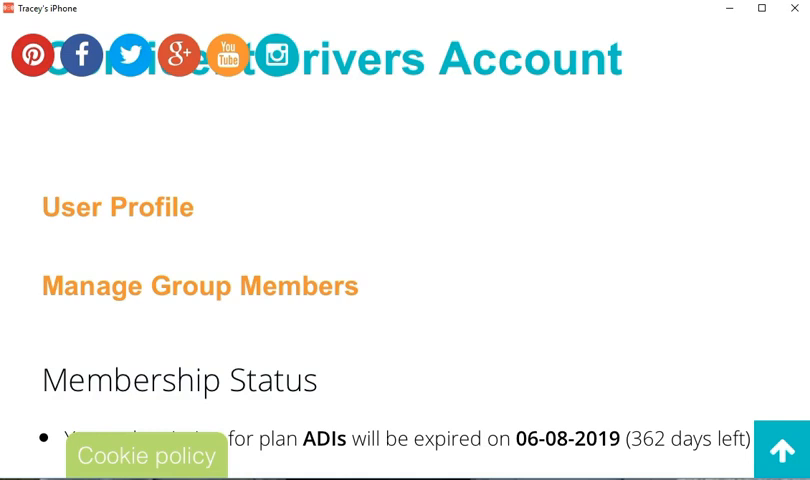
pyautogui.moveTo(311, 301)
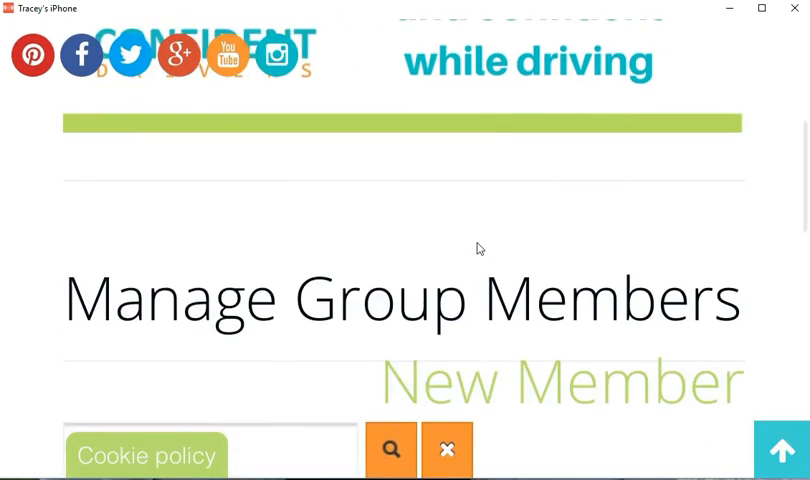
# Step: Scroll the Manage Group Members page down to the empty members table
pyautogui.scroll(-3)
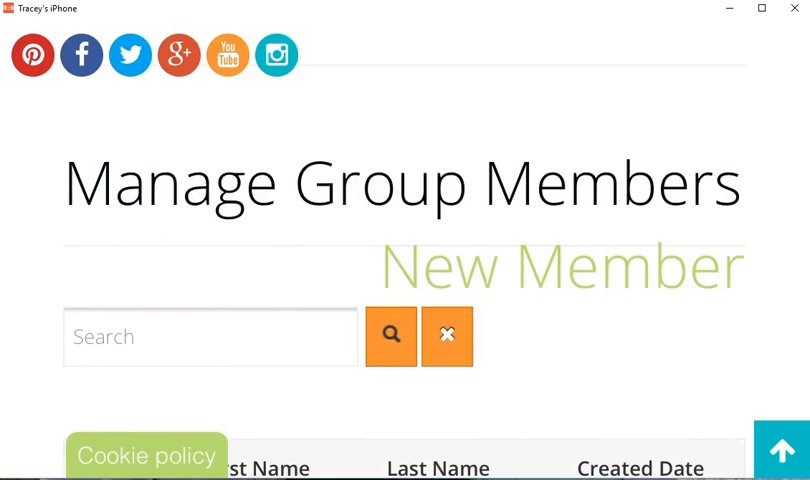
pyautogui.scroll(-3)
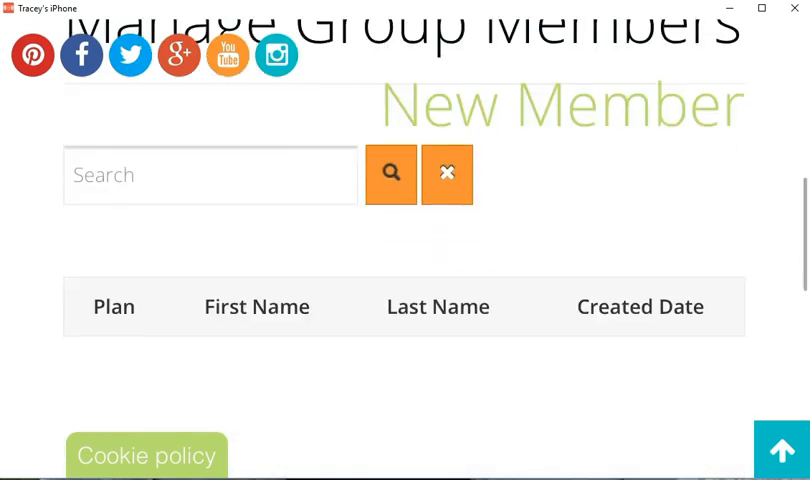
pyautogui.scroll(-3)
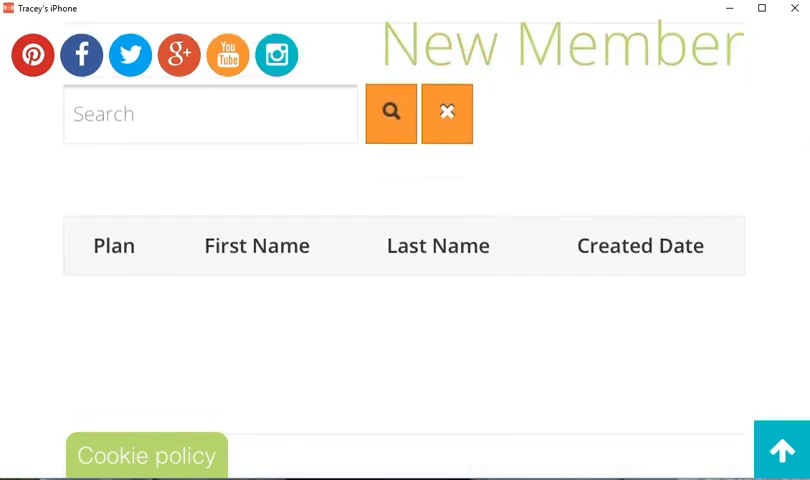
pyautogui.moveTo(371, 200)
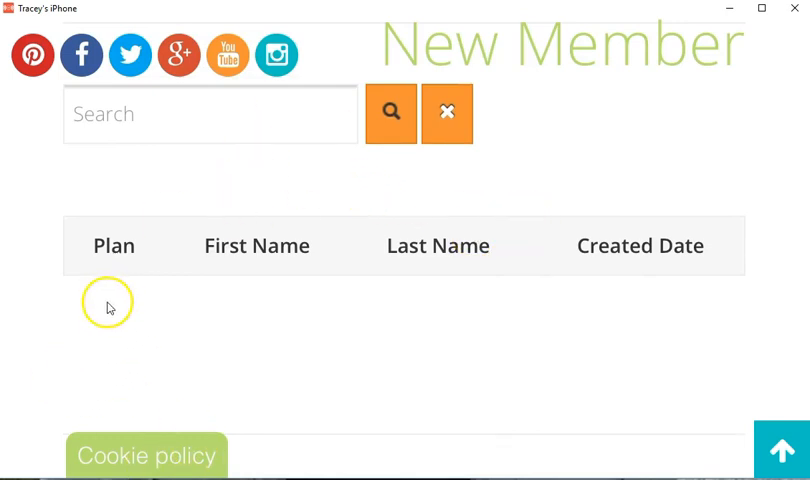
pyautogui.moveTo(103, 290)
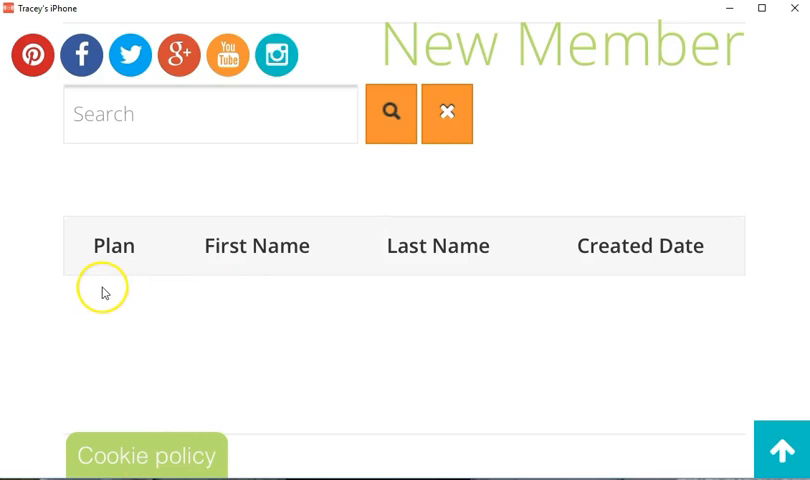
pyautogui.moveTo(121, 307)
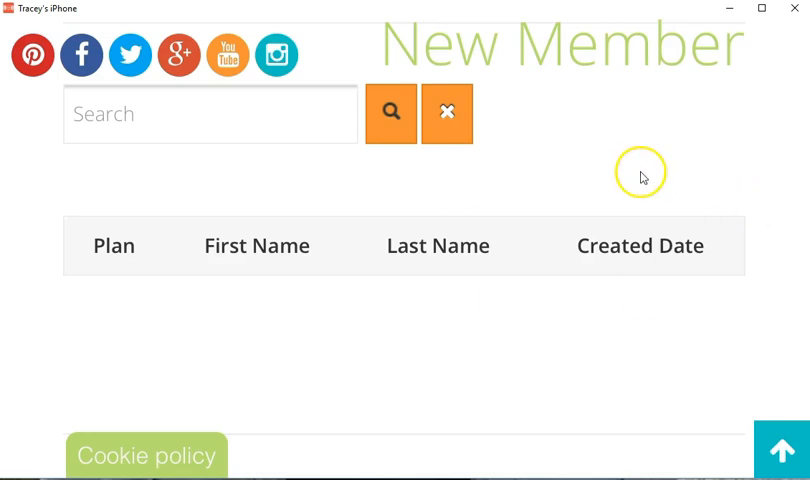
pyautogui.moveTo(643, 178)
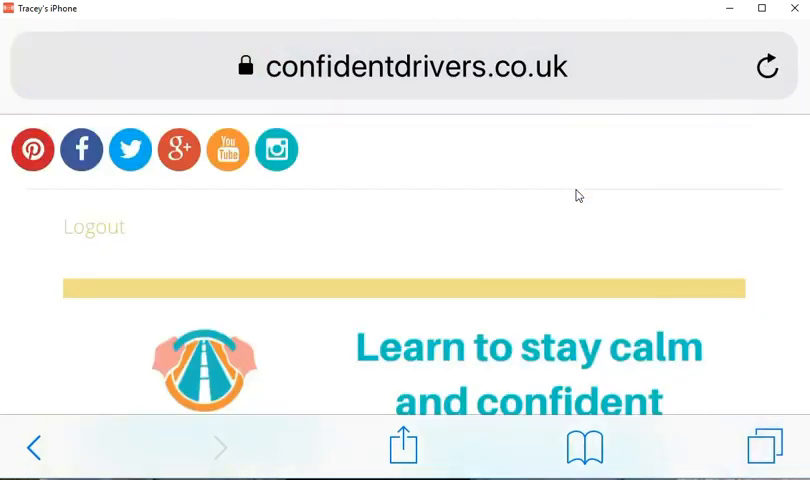
# Step: Look over the ADIs New Member form down to Save Member, then select the Email field
pyautogui.scroll(-3)
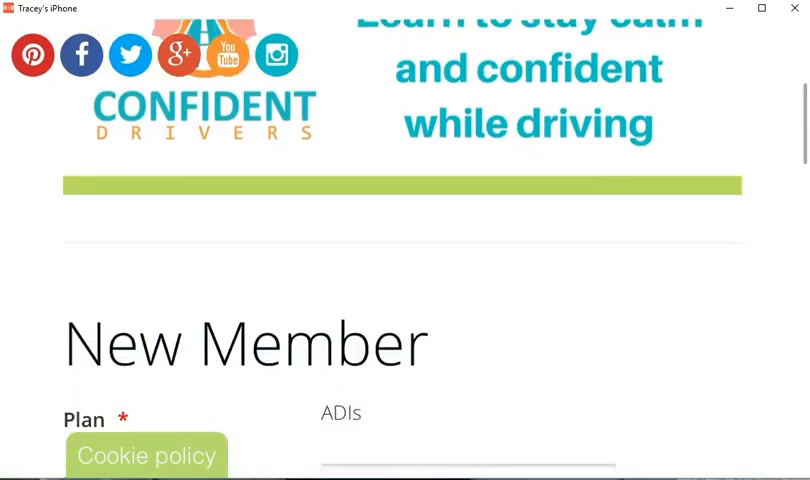
pyautogui.scroll(-3)
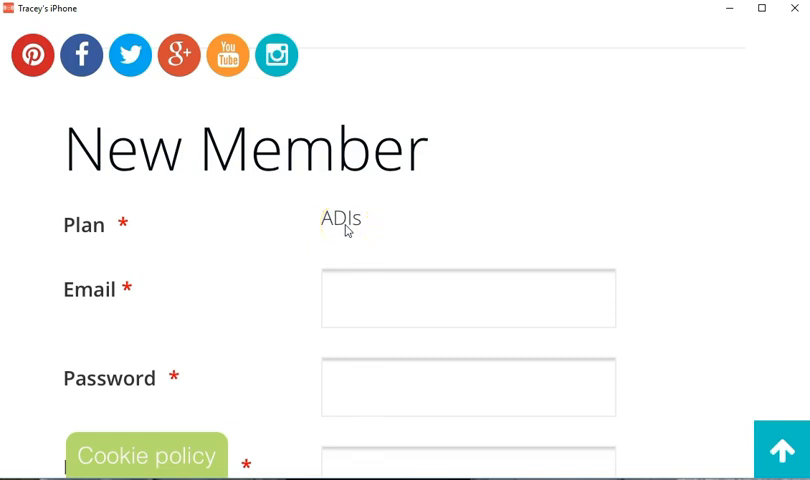
pyautogui.scroll(-3)
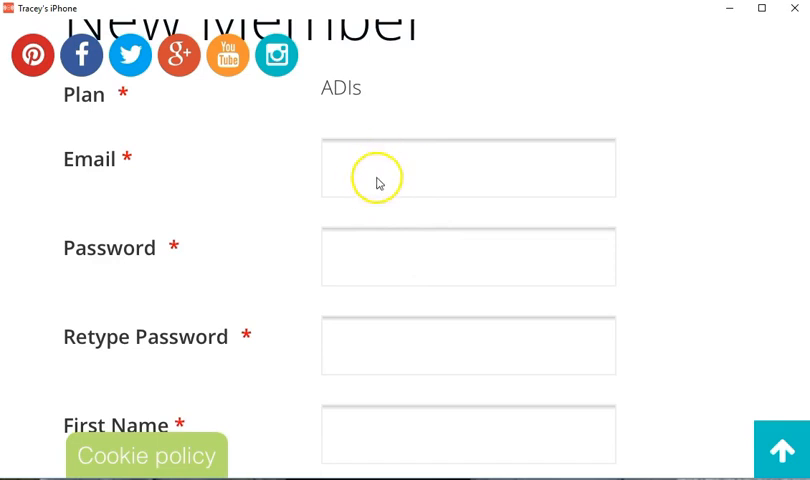
pyautogui.scroll(-3)
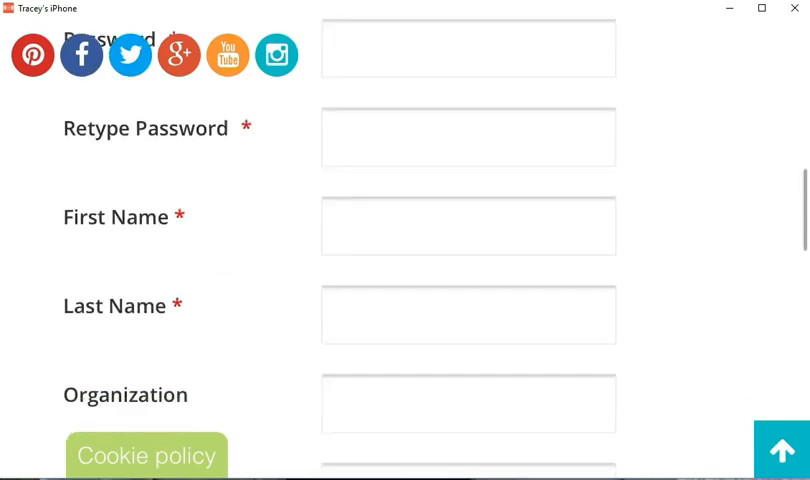
pyautogui.scroll(-3)
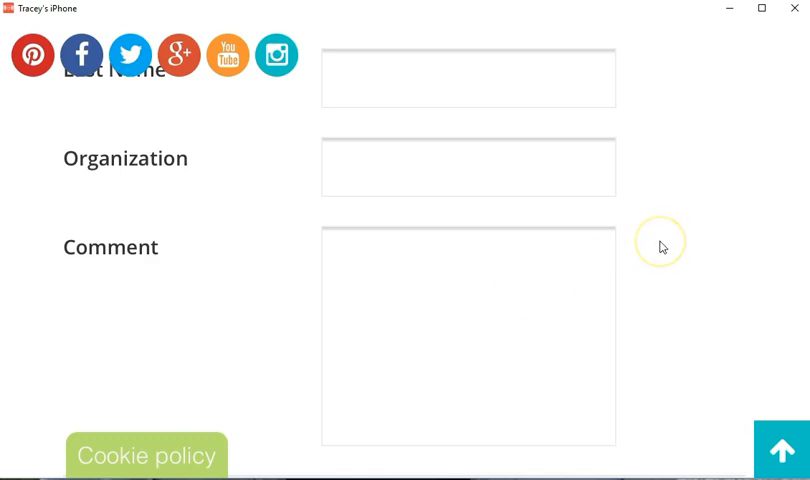
pyautogui.scroll(-3)
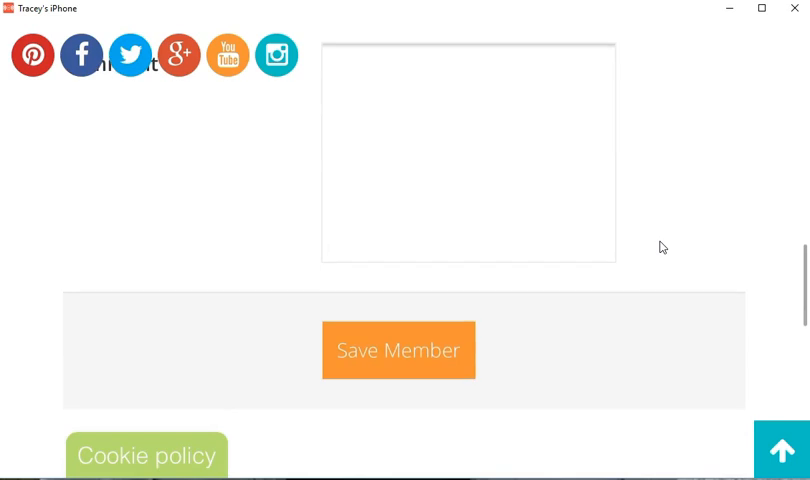
pyautogui.click(419, 364)
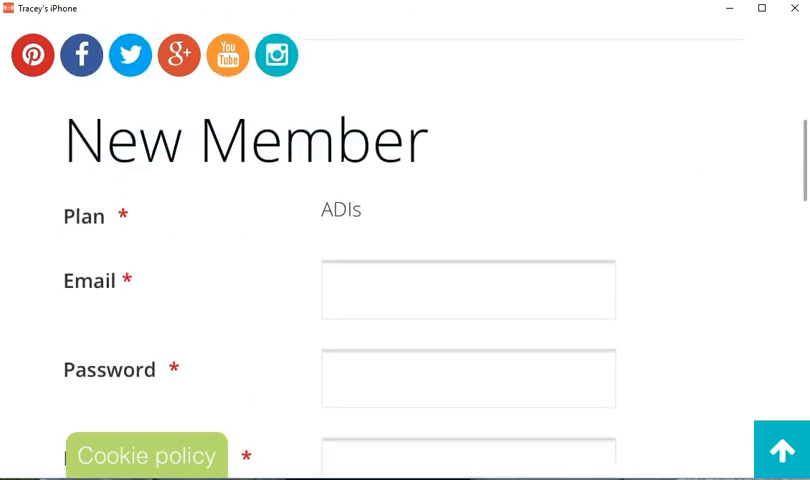
pyautogui.scroll(-3)
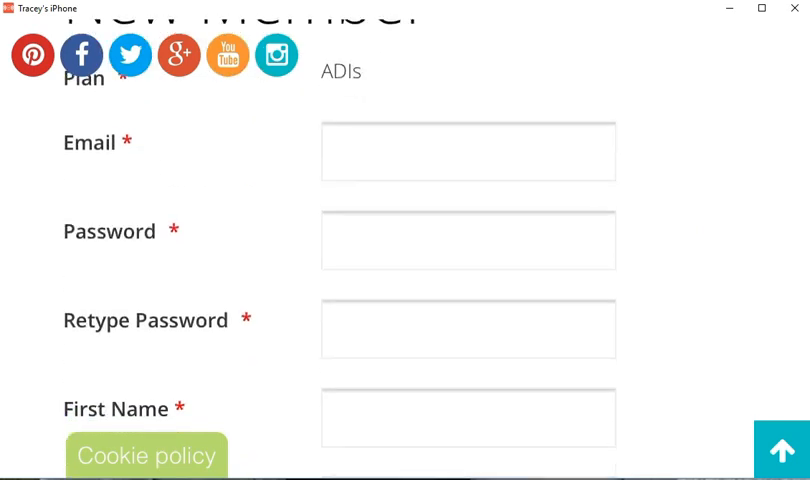
pyautogui.click(467, 151)
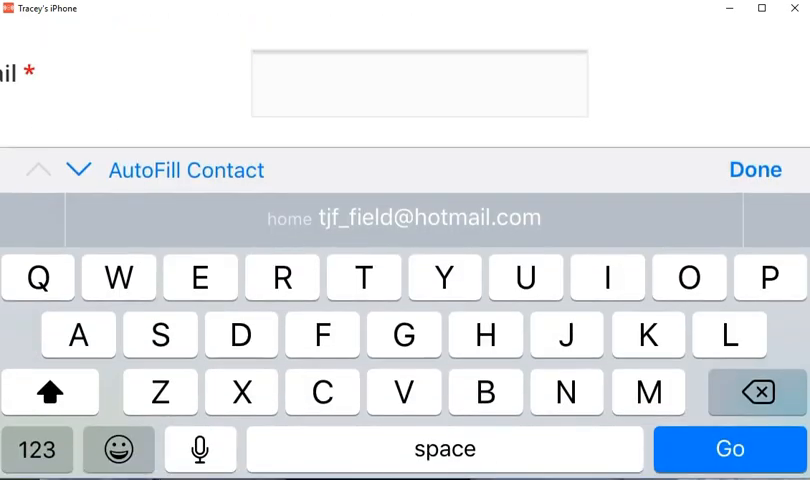
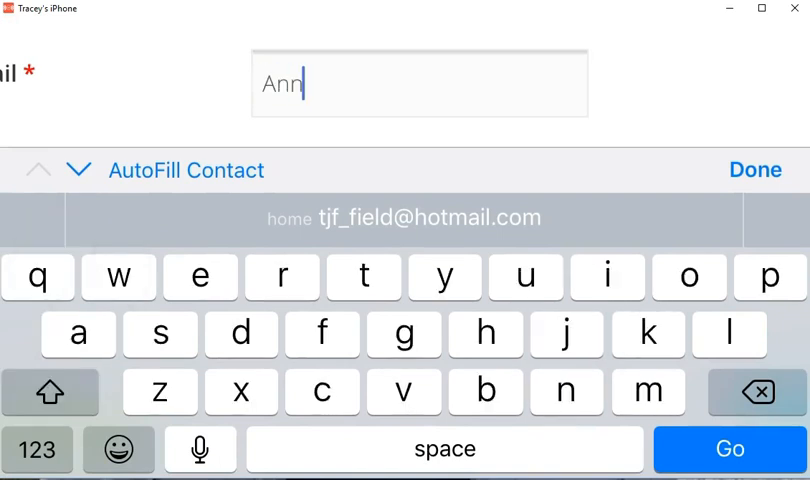
pyautogui.click(199, 277)
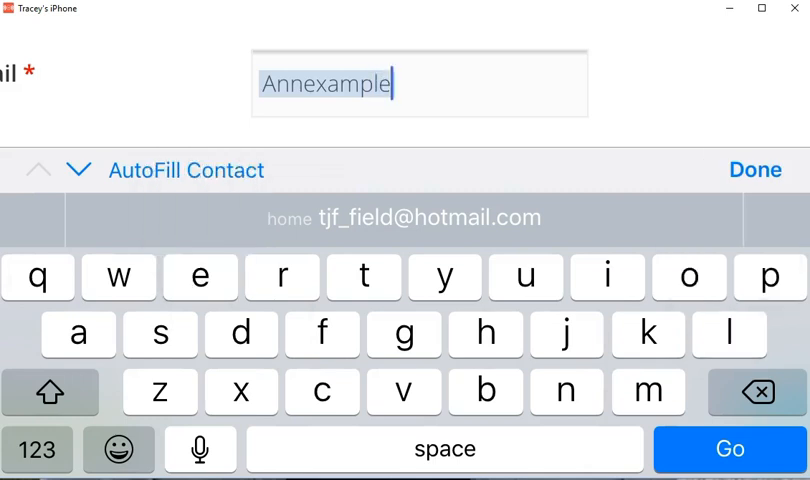
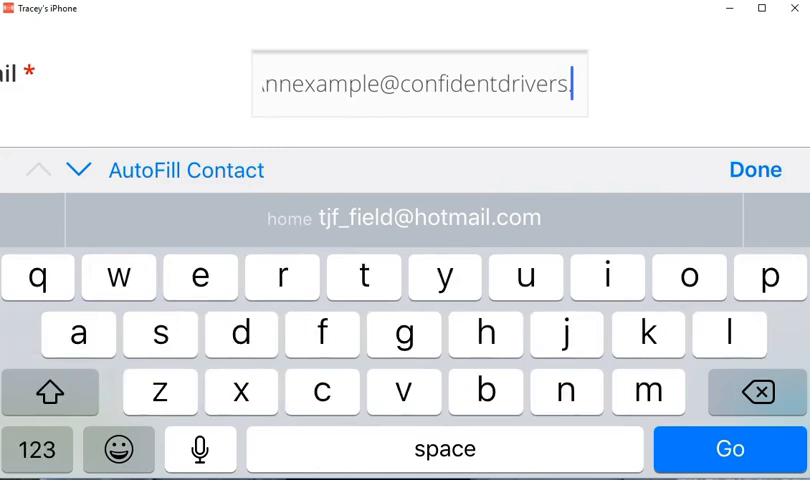
pyautogui.click(37, 449)
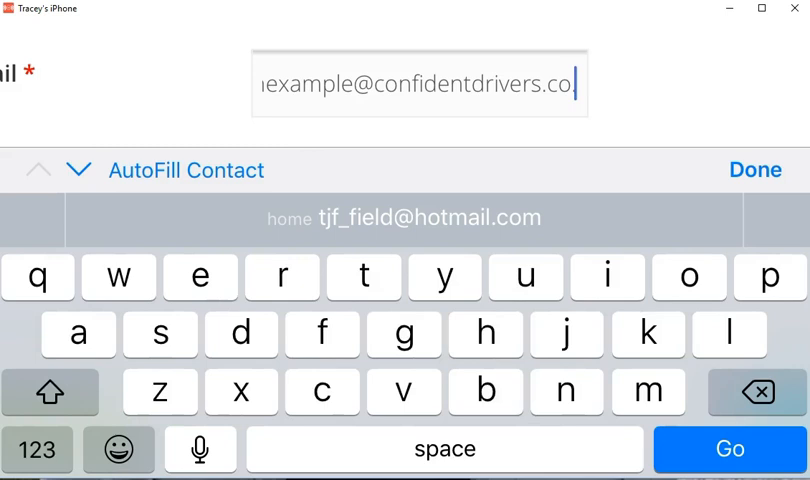
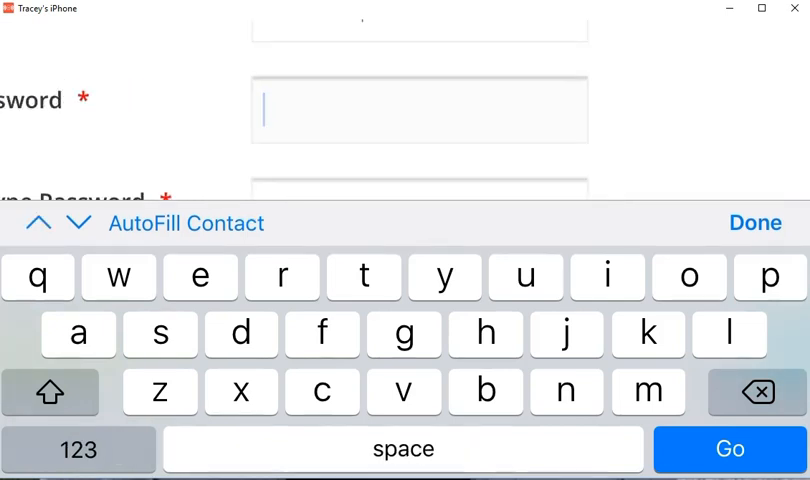
# Step: Enter and retype the password, add First Name Ann and Last Name Example
pyautogui.click(363, 276)
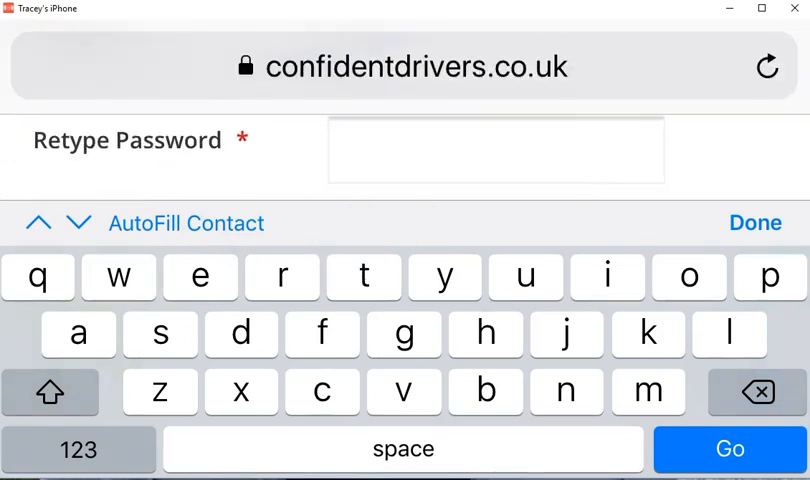
pyautogui.write('t')
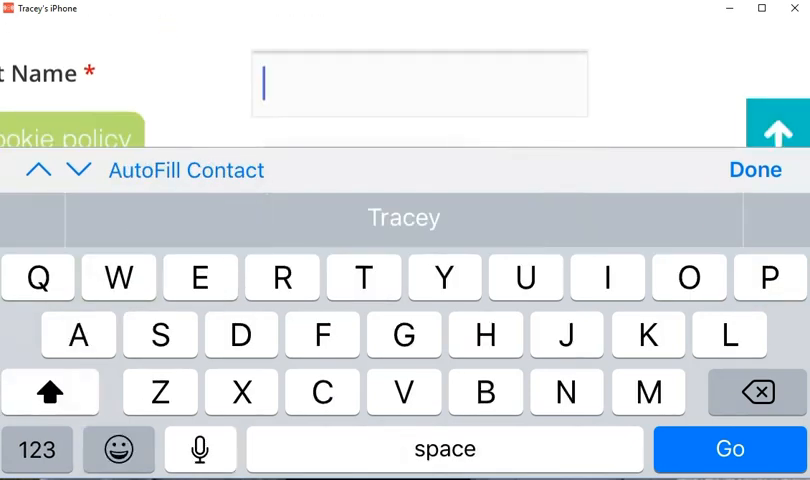
pyautogui.write('Ann')
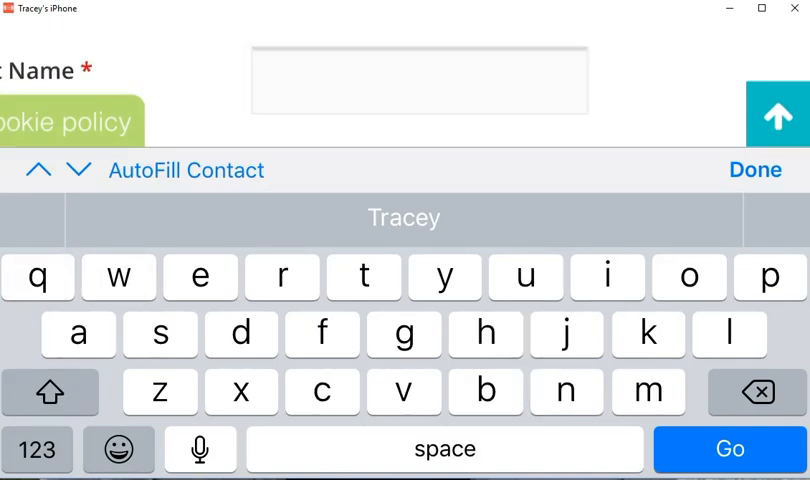
pyautogui.write('Exa')
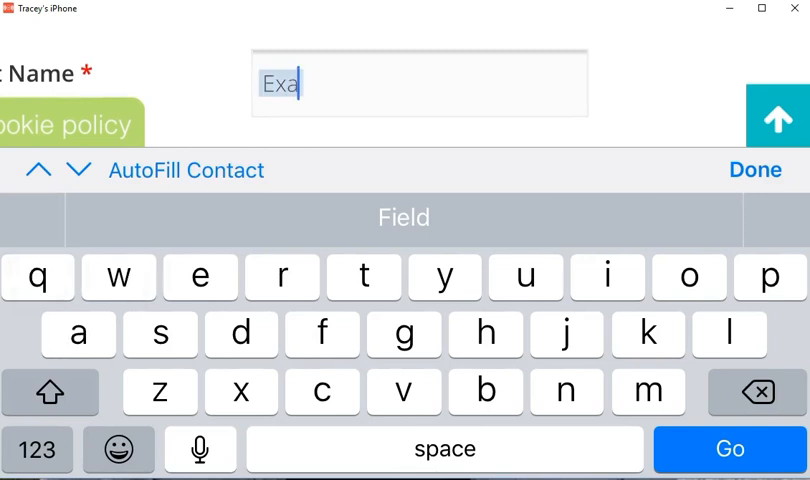
pyautogui.write('mple')
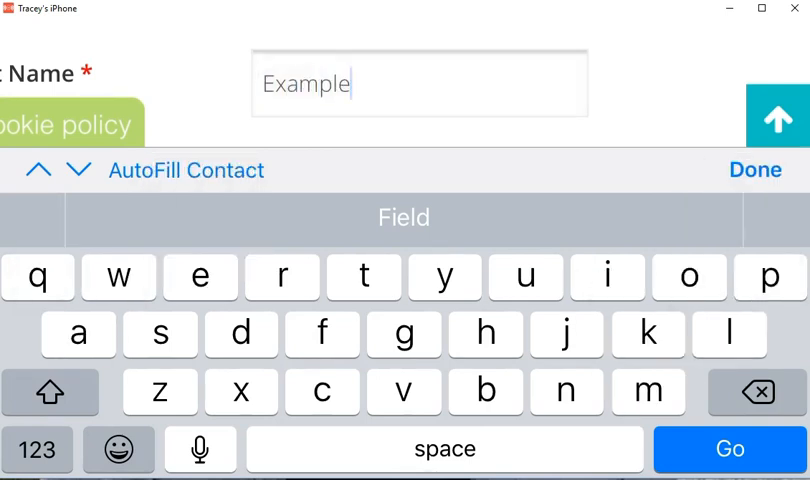
pyautogui.scroll(-3)
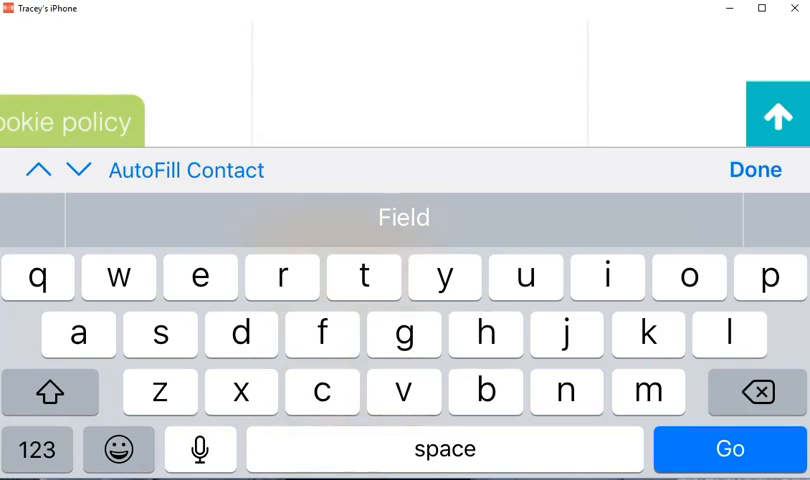
pyautogui.click(755, 170)
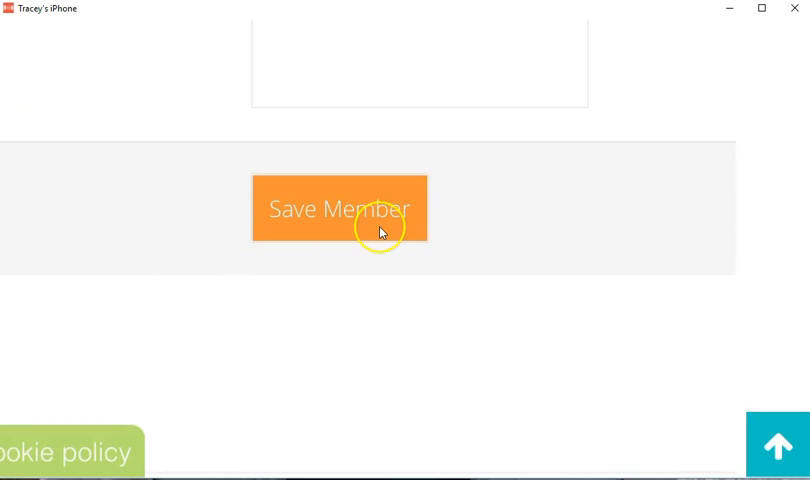
# Step: Save the member and scroll past the 'Group member was successfully saved' message
pyautogui.click(339, 208)
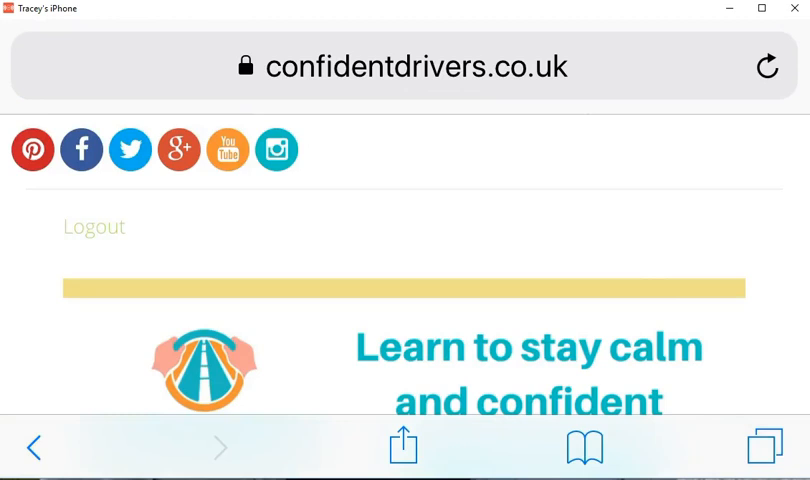
pyautogui.scroll(-3)
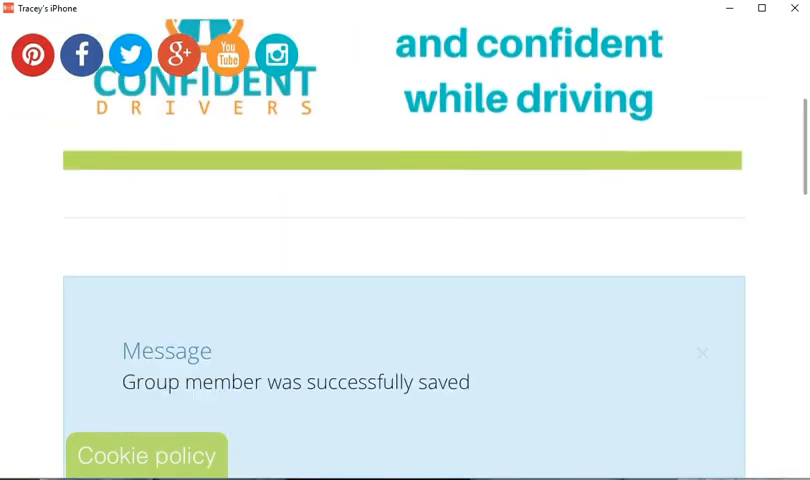
pyautogui.scroll(-3)
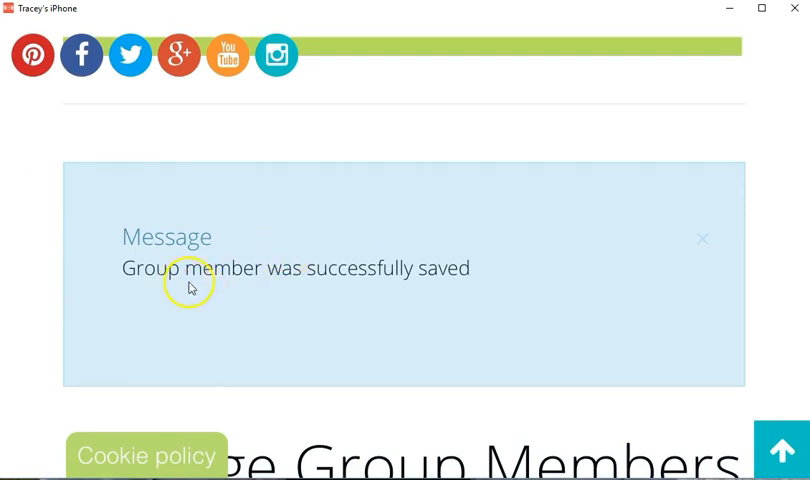
pyautogui.moveTo(439, 291)
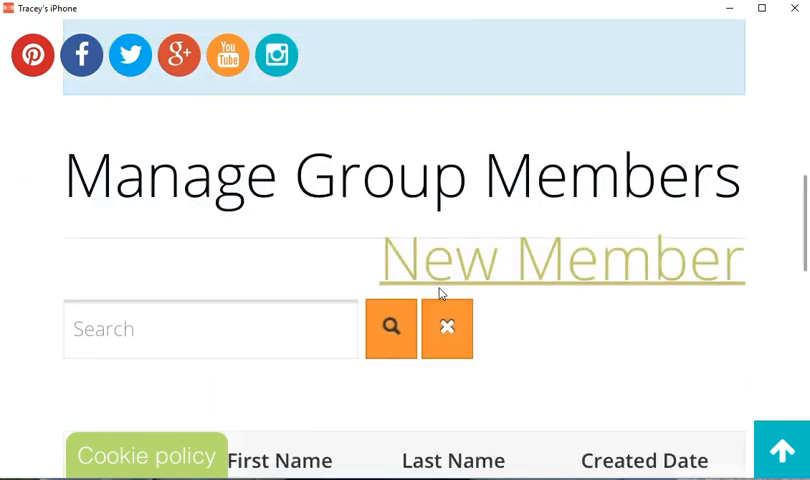
# Step: Scroll to the members table row for Ann Example, ADIs plan, created 08-08-2018
pyautogui.scroll(-3)
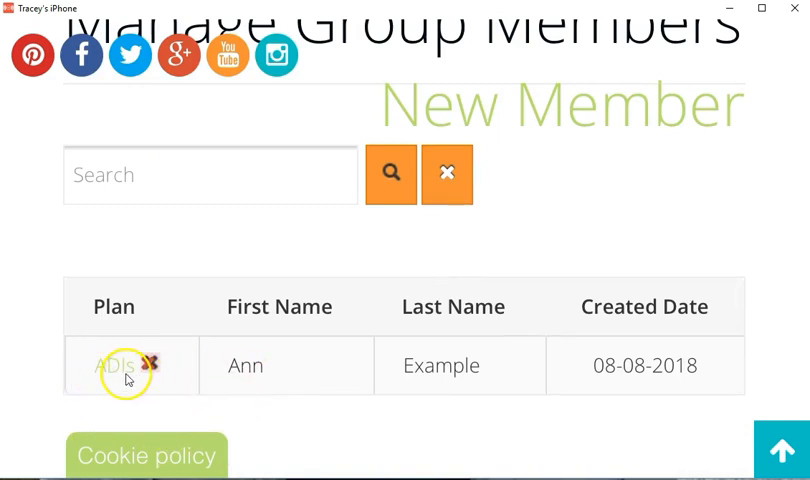
pyautogui.moveTo(253, 381)
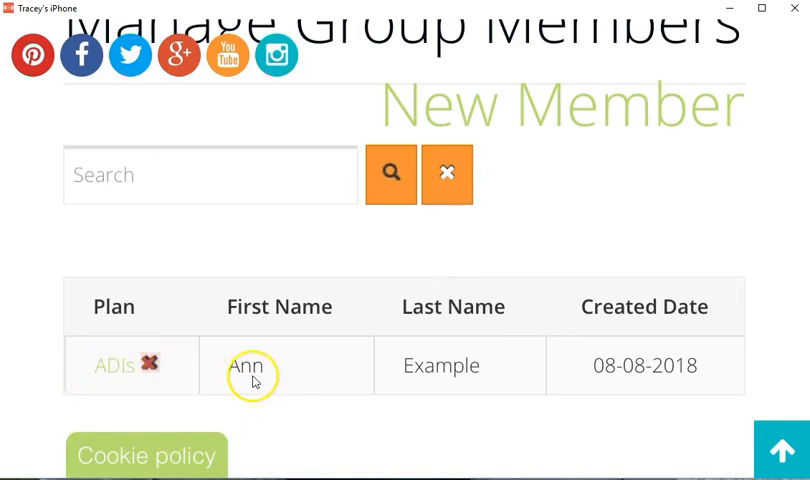
pyautogui.moveTo(718, 357)
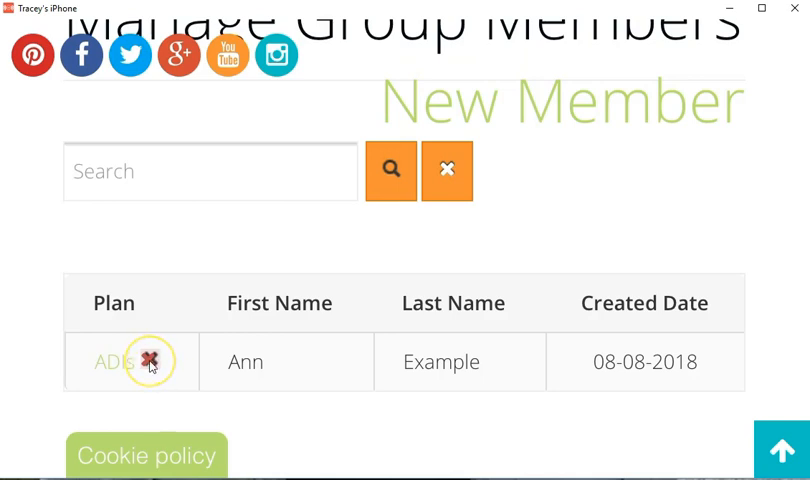
pyautogui.moveTo(419, 443)
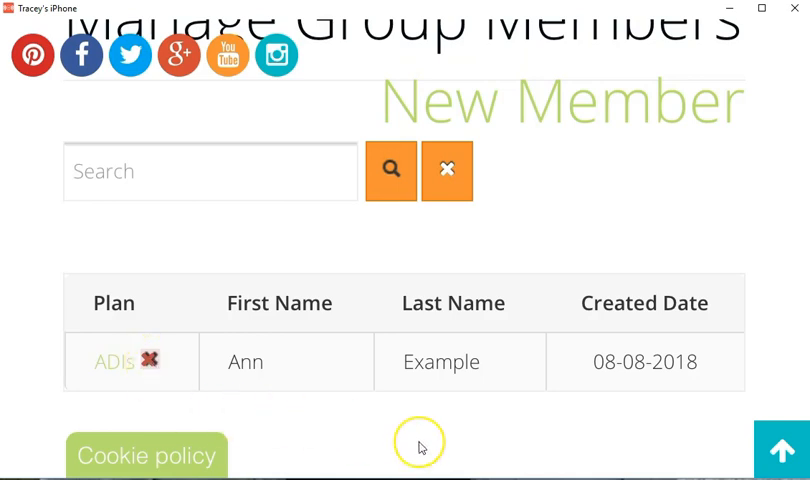